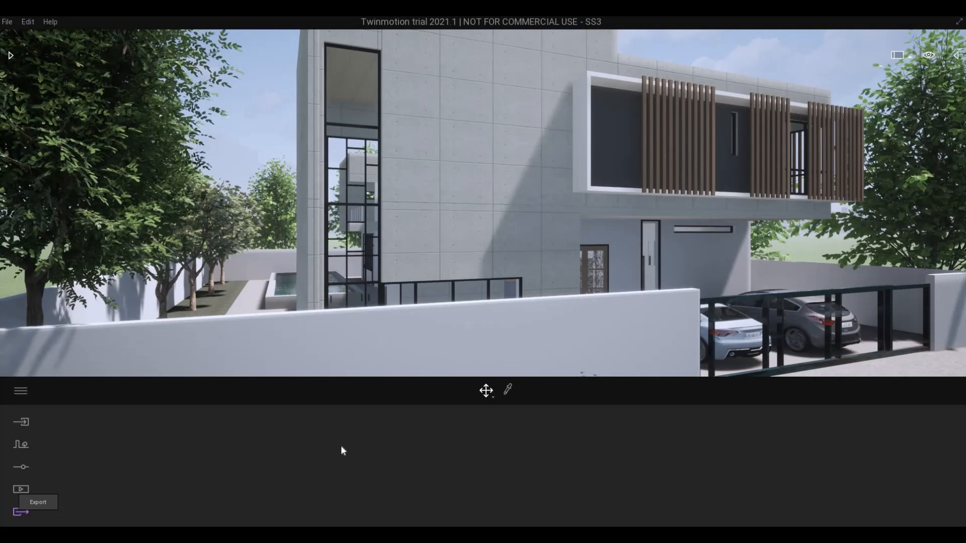
pyautogui.moveTo(343, 454)
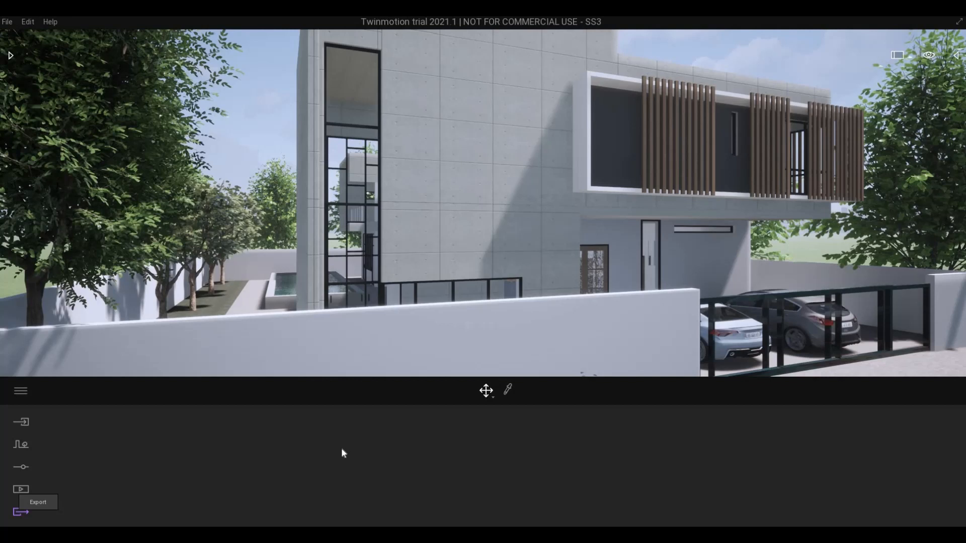
pyautogui.moveTo(79, 68)
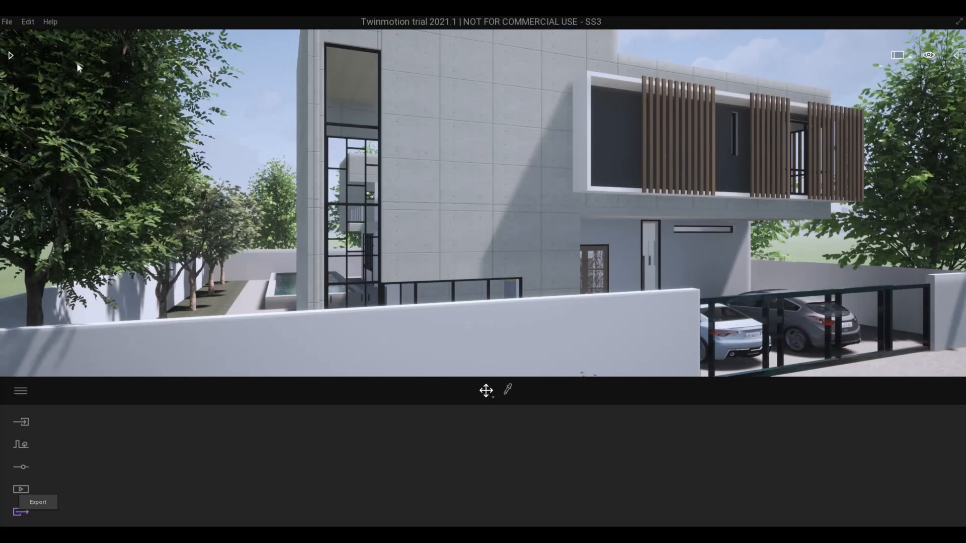
pyautogui.moveTo(9, 58)
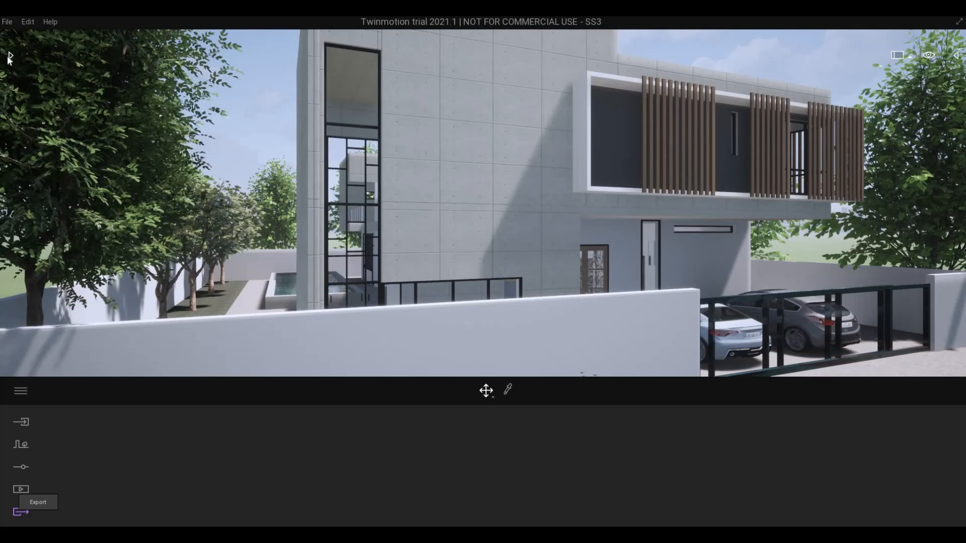
# Open the content library and enter the Quixel Megascans collection
pyautogui.click(20, 391)
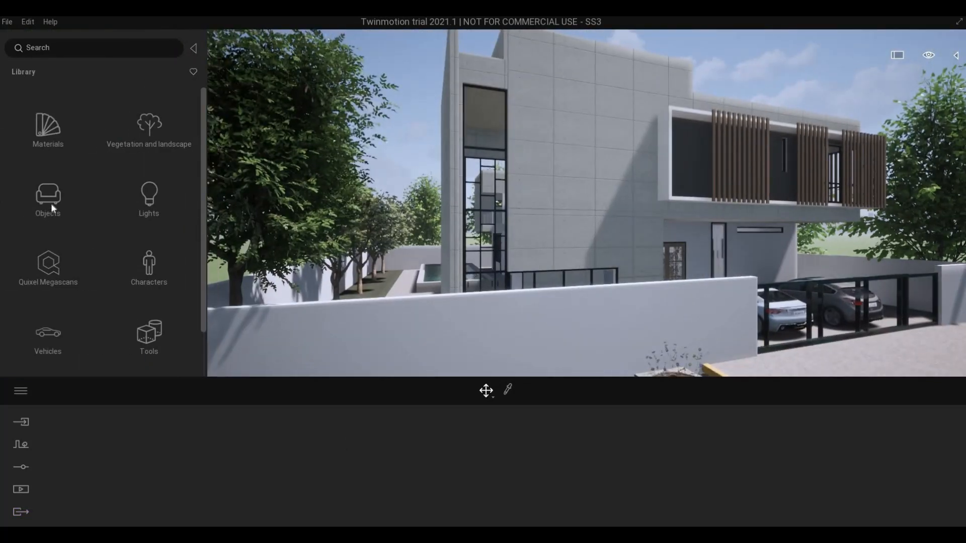
pyautogui.moveTo(47, 264)
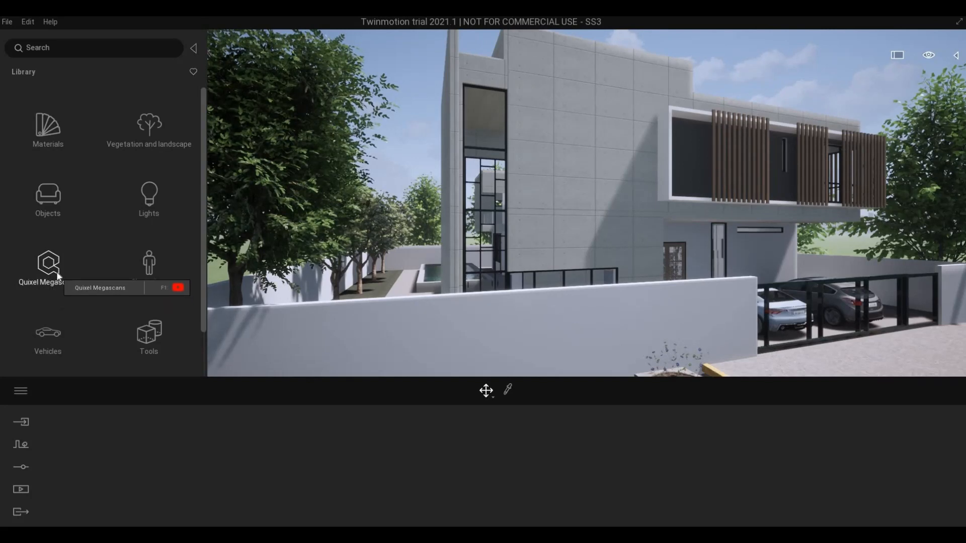
pyautogui.click(47, 262)
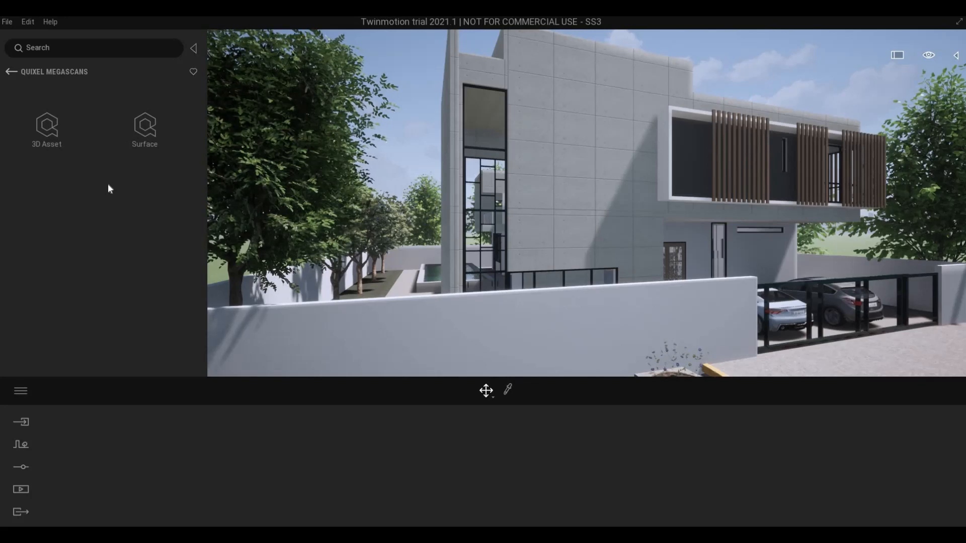
pyautogui.moveTo(80, 166)
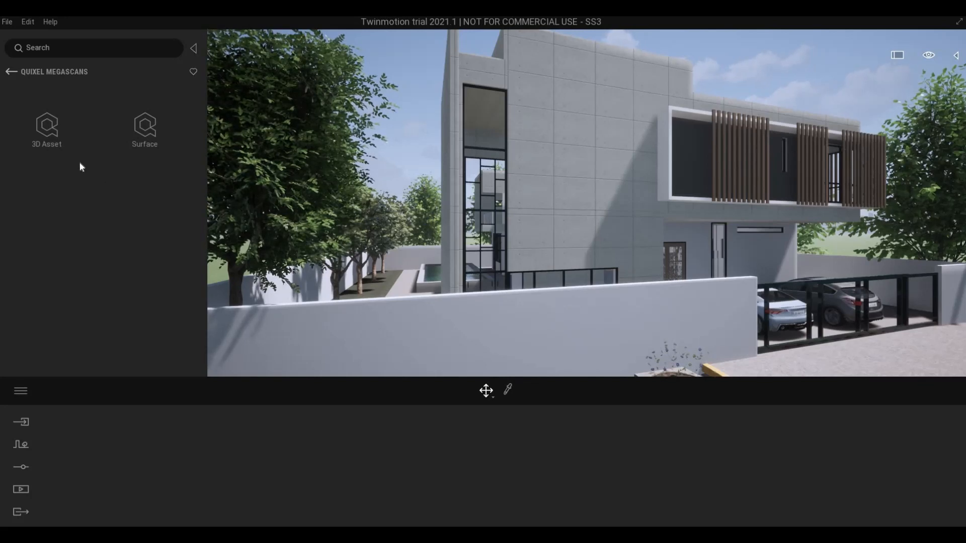
pyautogui.moveTo(144, 130)
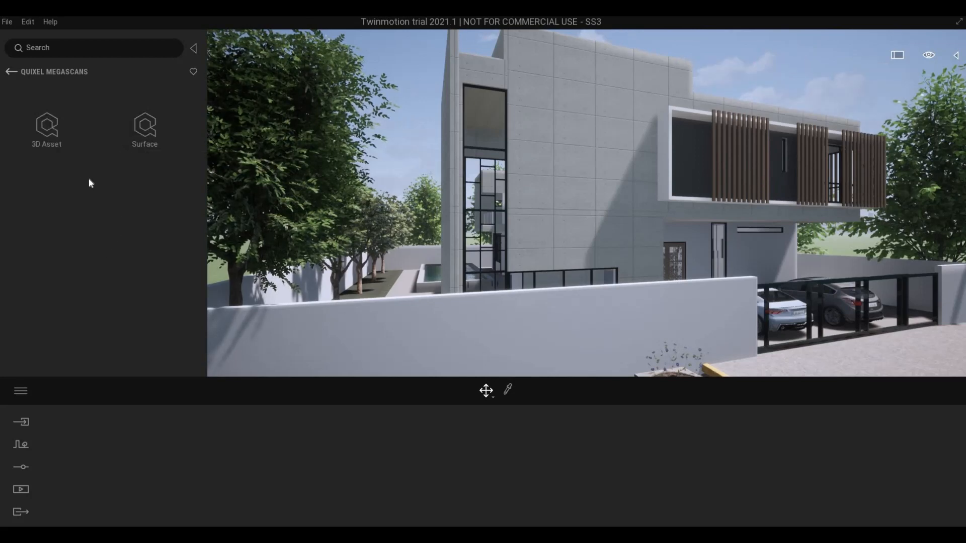
pyautogui.moveTo(47, 127)
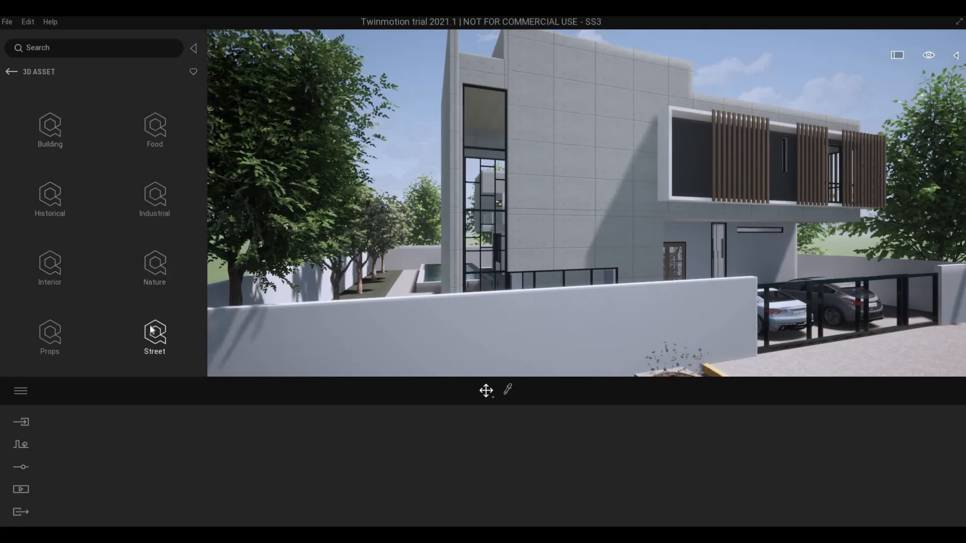
# Browse into Street and show its Props assets (plant pots, trash cans, parking meters)
pyautogui.click(155, 337)
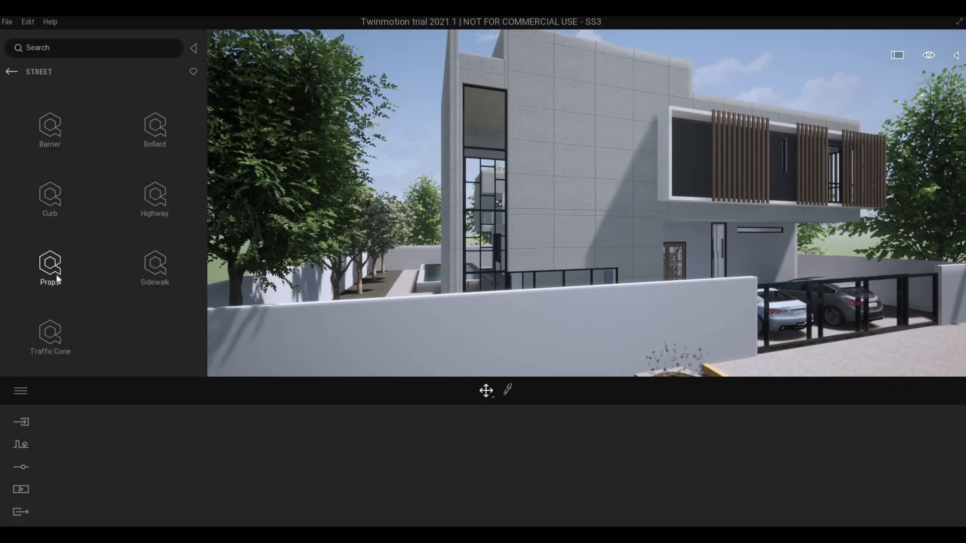
pyautogui.click(50, 268)
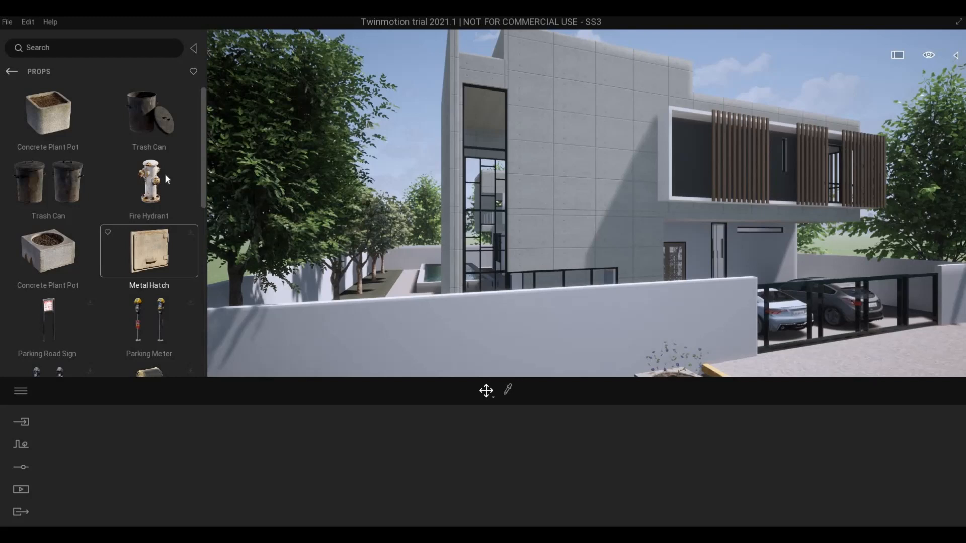
pyautogui.moveTo(149, 182)
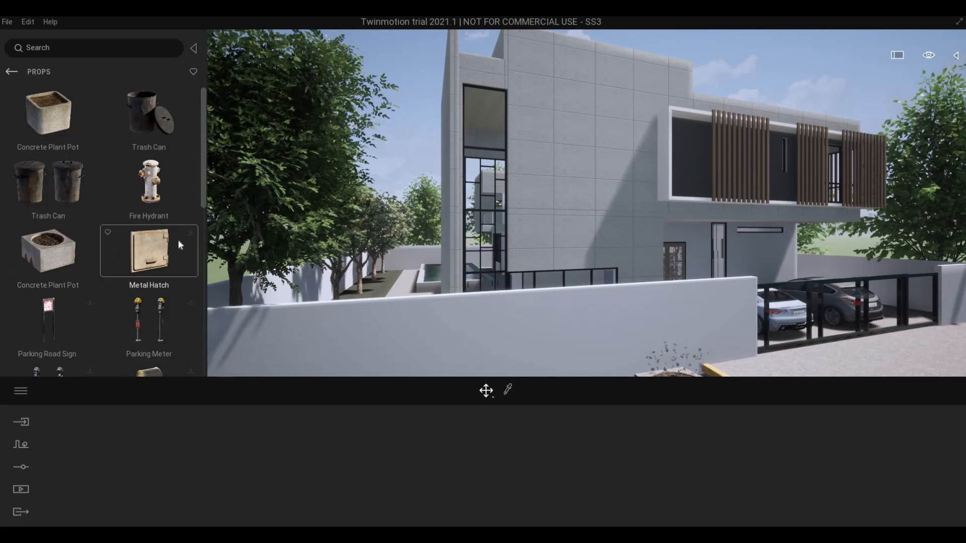
pyautogui.moveTo(194, 235)
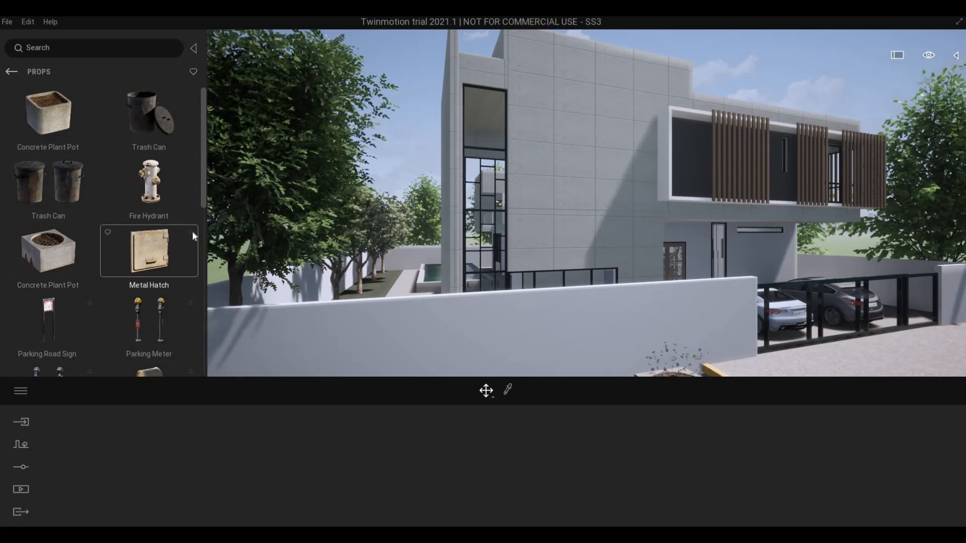
pyautogui.moveTo(191, 240)
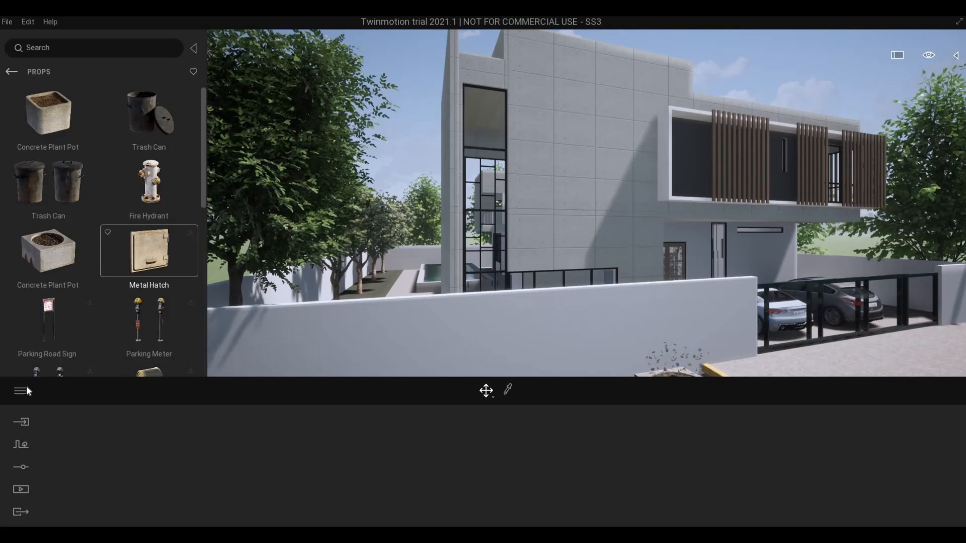
# Sign in to Epic Games from the main menu and acknowledge the Signed In dialog
pyautogui.click(20, 390)
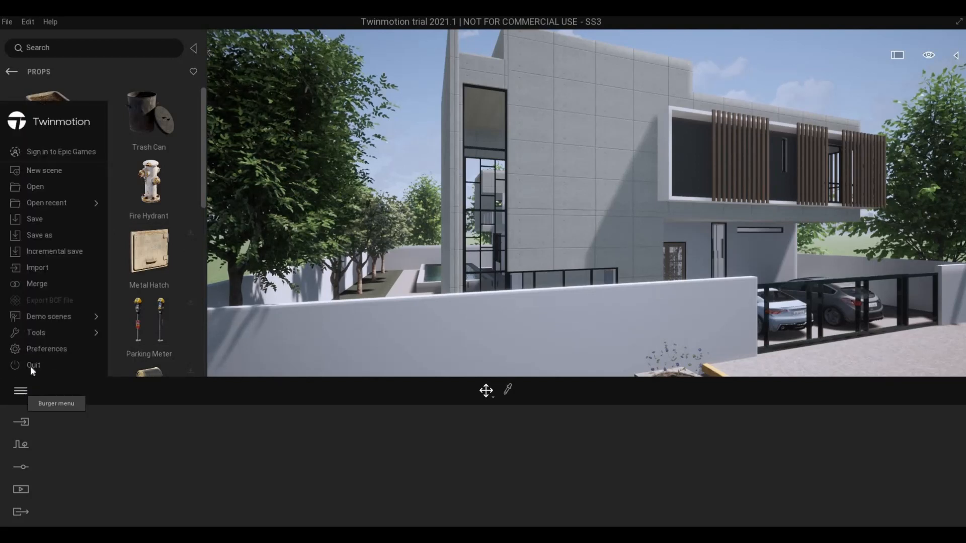
pyautogui.moveTo(64, 158)
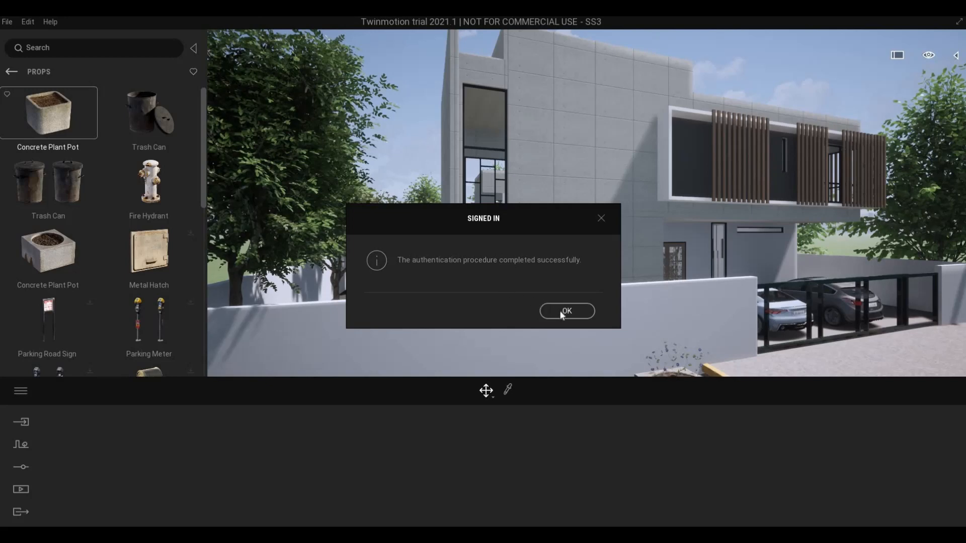
pyautogui.click(567, 310)
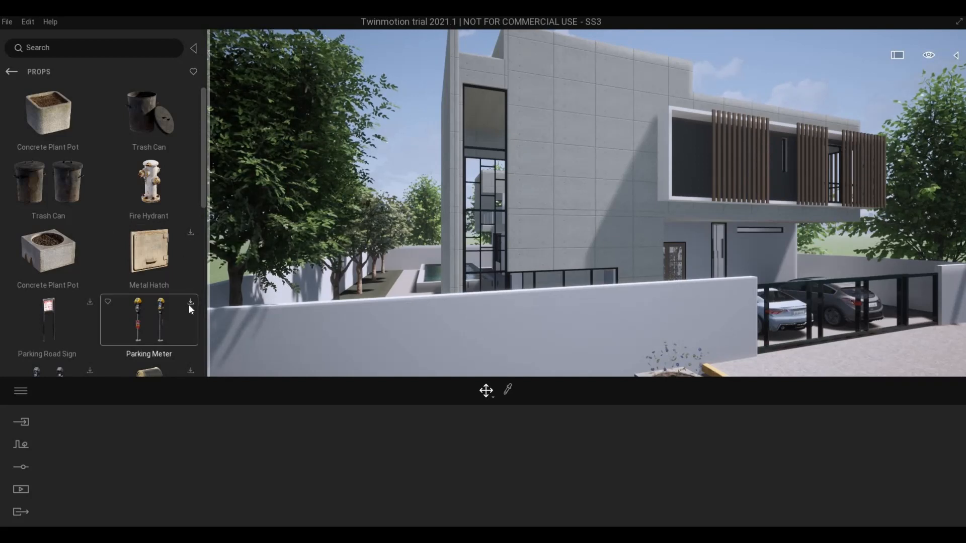
# Scroll the Props list to reach the Concrete Plant Pot asset
pyautogui.scroll(-3)
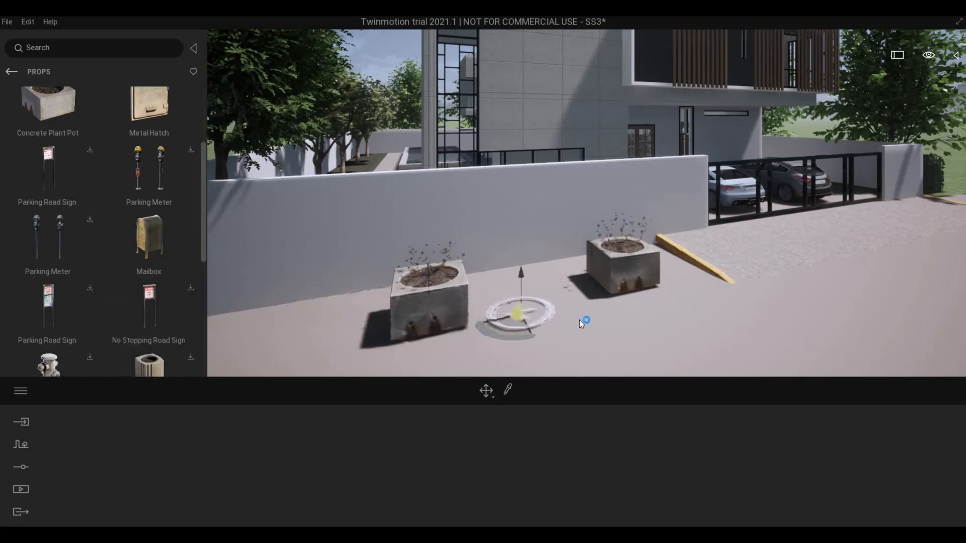
# Drop a Mailbox asset into the scene between the two concrete plant pots
pyautogui.moveTo(519, 313); pyautogui.dragTo(557, 314)
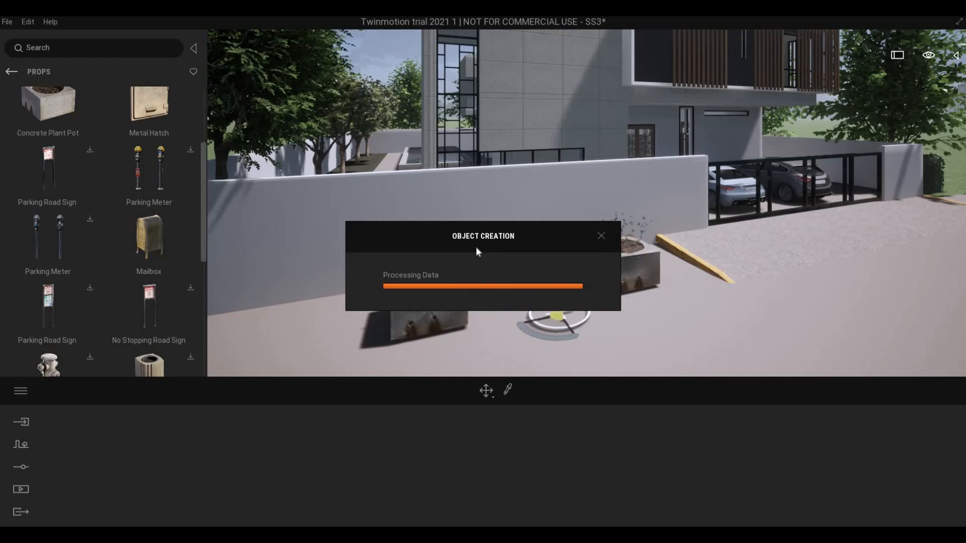
pyautogui.moveTo(493, 287)
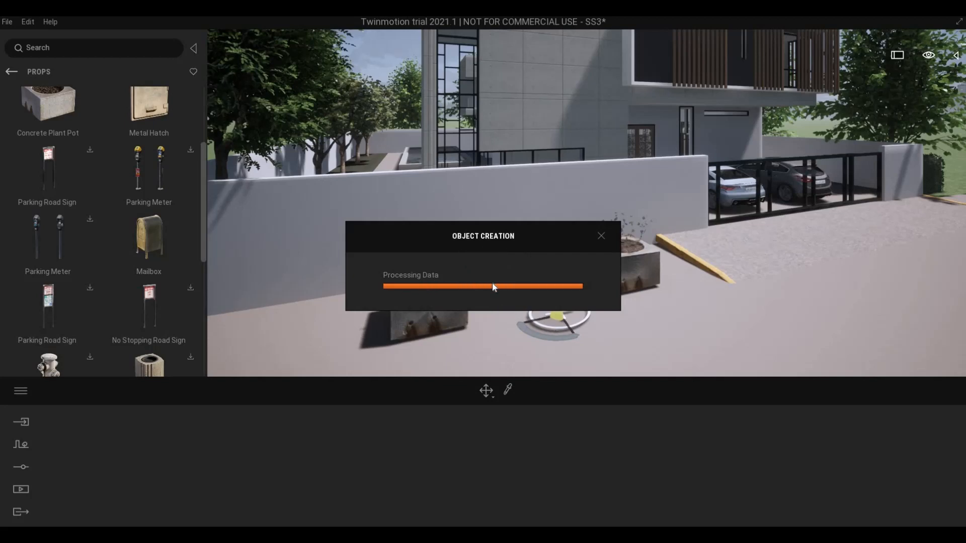
pyautogui.moveTo(553, 300)
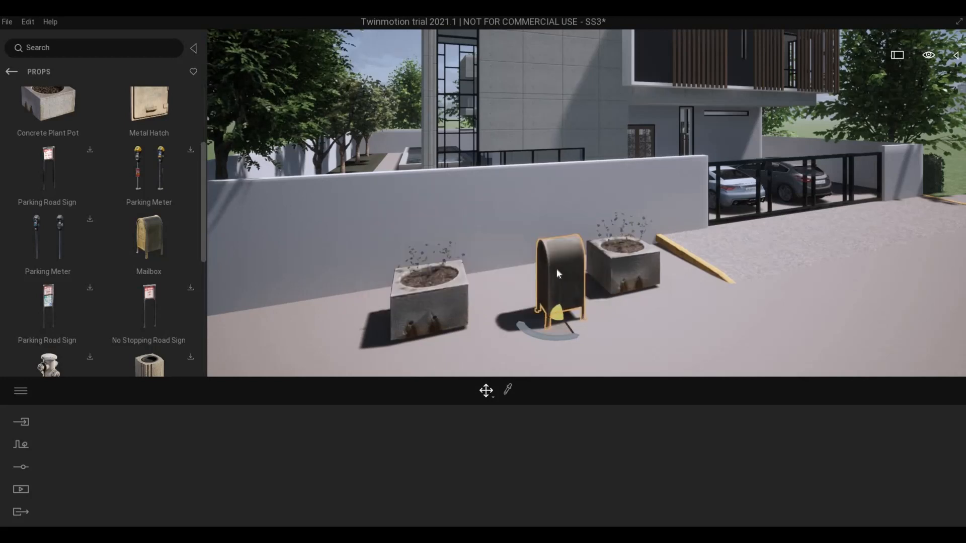
pyautogui.moveTo(549, 283)
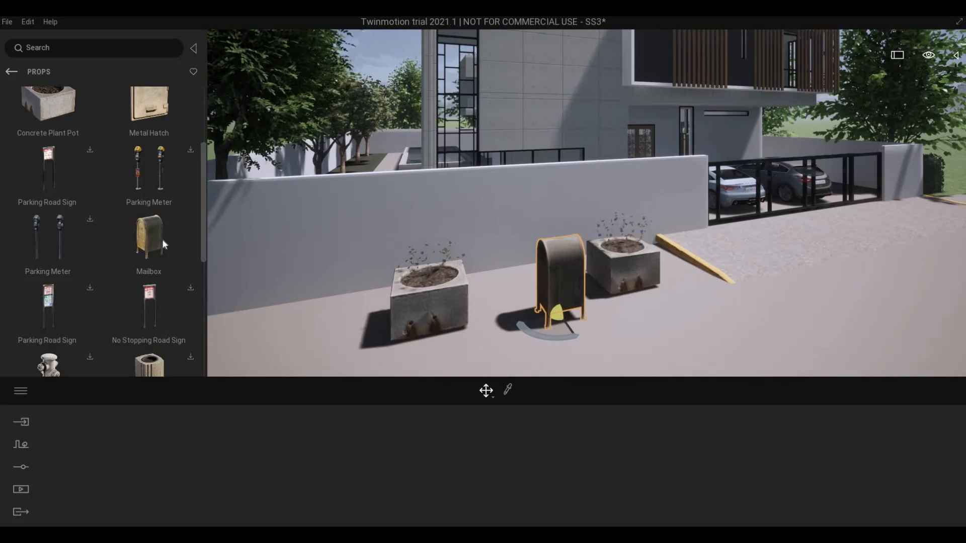
pyautogui.moveTo(149, 237)
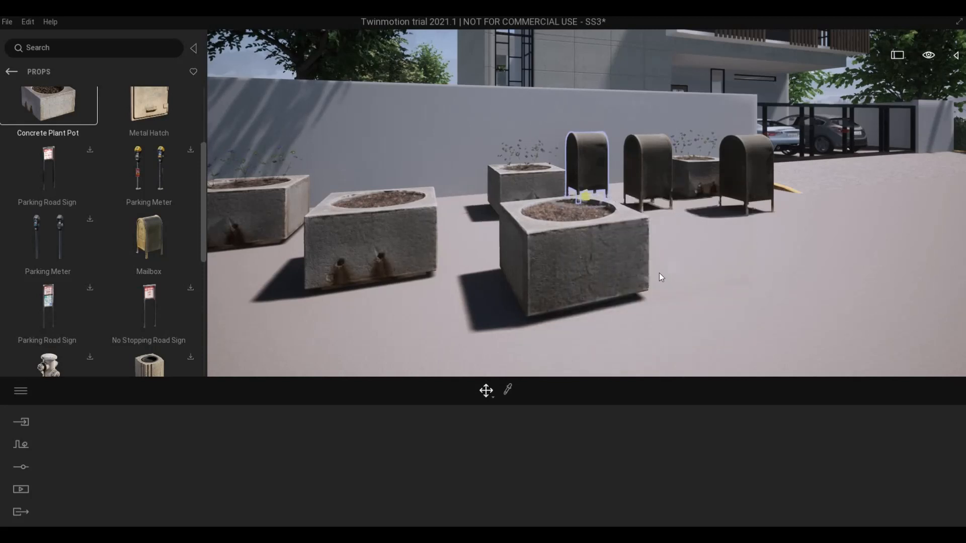
# Select the front concrete plant pot and shrink it slightly with the scale handles
pyautogui.click(486, 391)
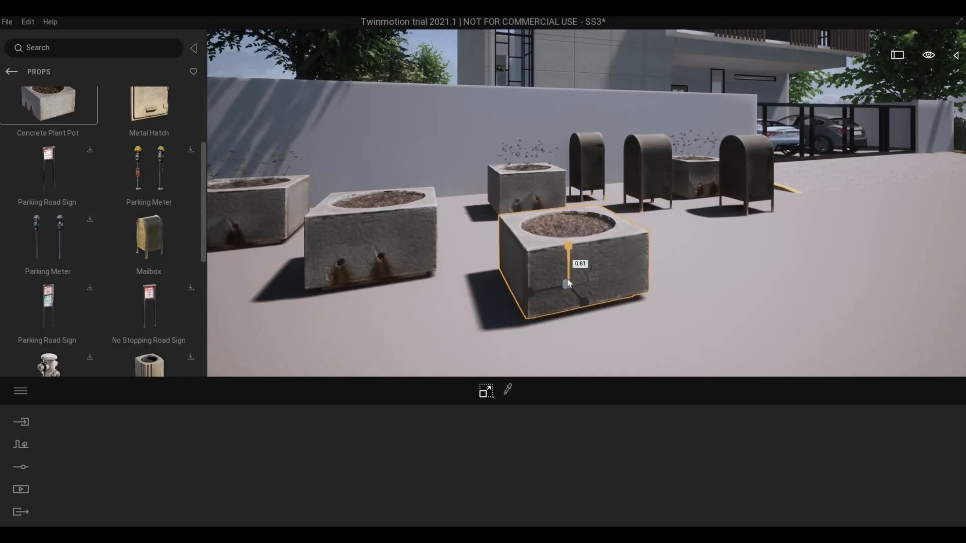
pyautogui.moveTo(566, 283); pyautogui.dragTo(570, 290)
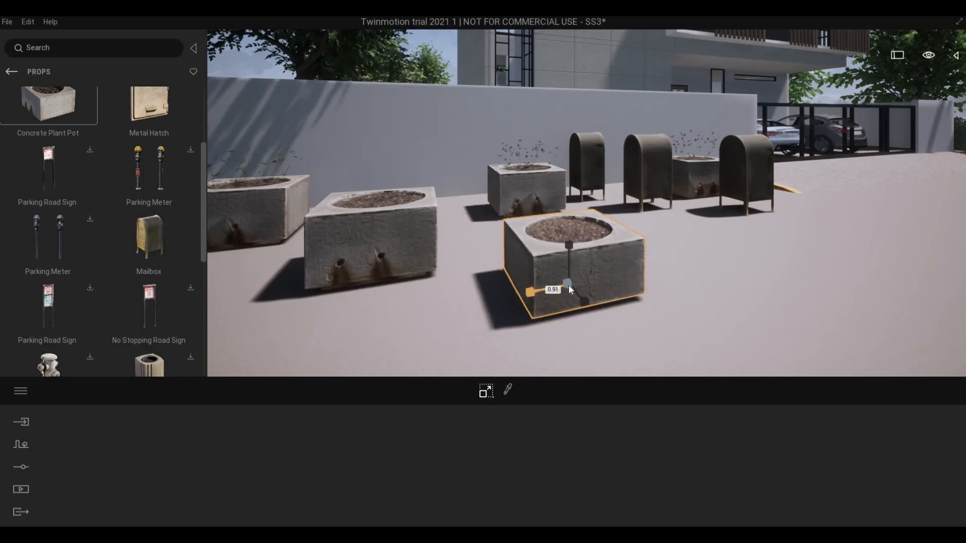